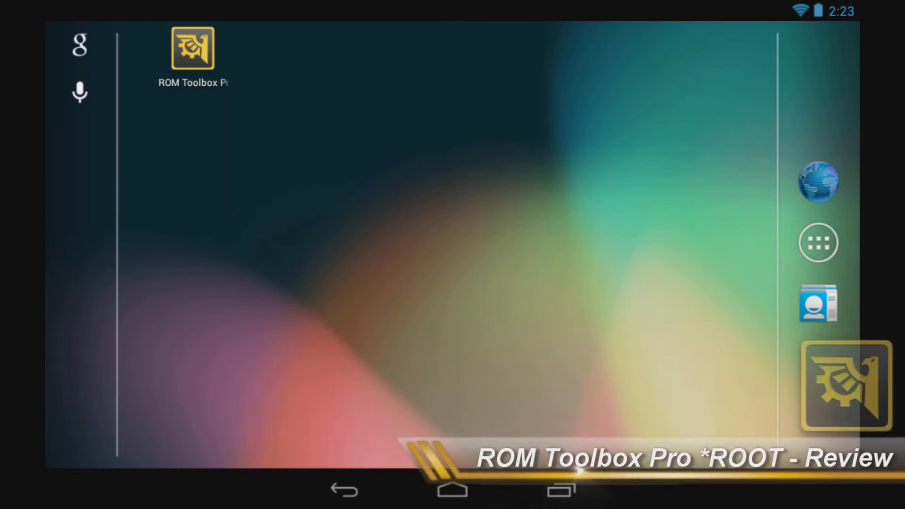
# - Launch ROM Toolbox Pro from the home screen so its tools menu appears
pyautogui.click(192, 48)
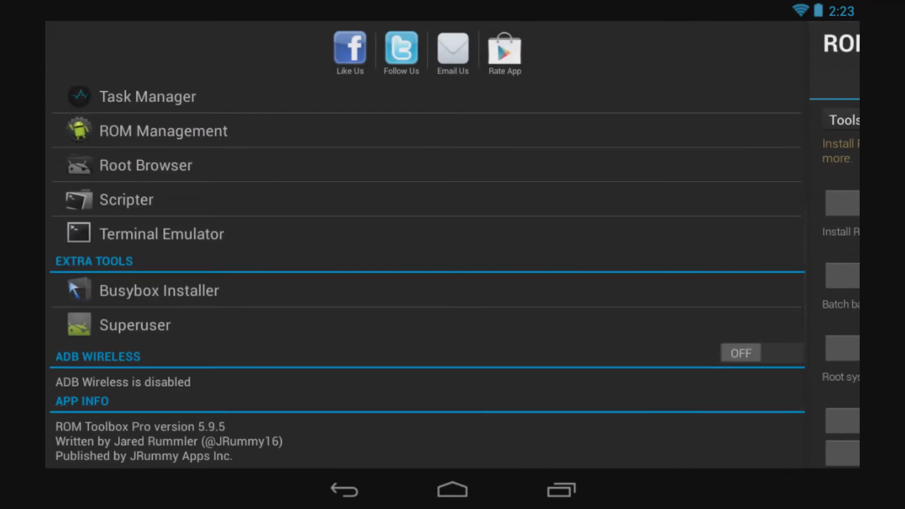
# - Dismiss the side drawer to show the Tools overview with ROM Management, App Manager and Root Browser
pyautogui.scroll(-3)
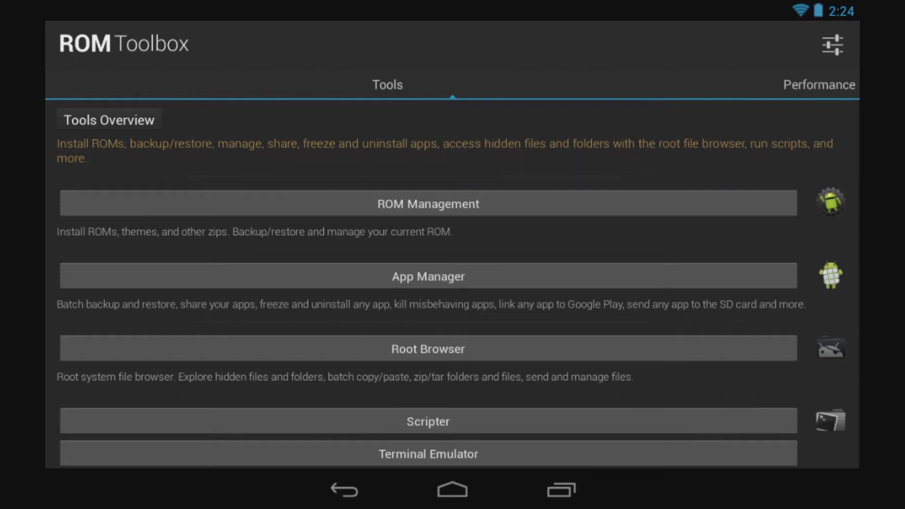
# - Scroll the Tools list past DNS Changer, Auto Start Manager and Apps2SD down to Rebooter
pyautogui.scroll(-3)
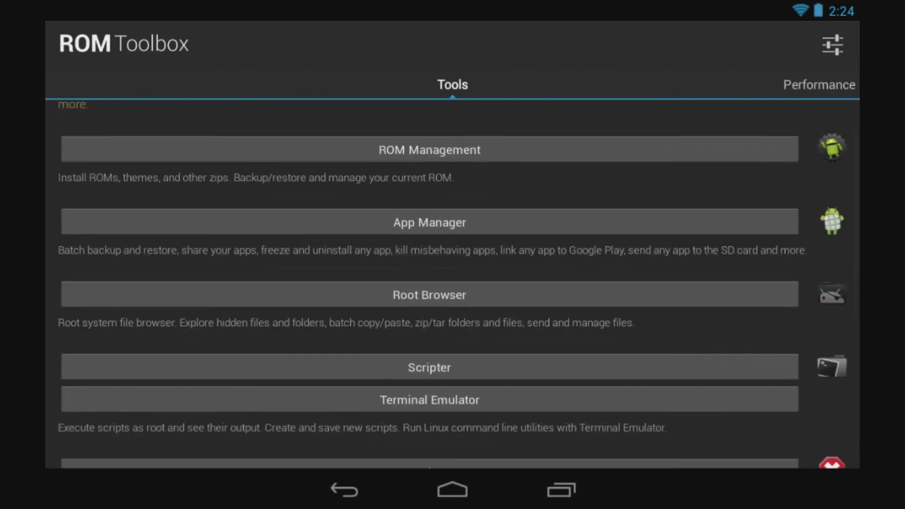
pyautogui.scroll(-3)
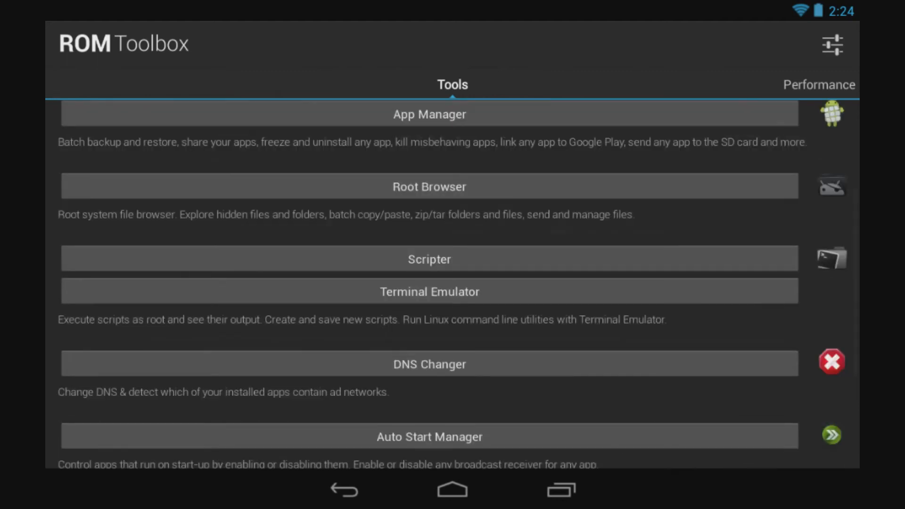
pyautogui.scroll(-3)
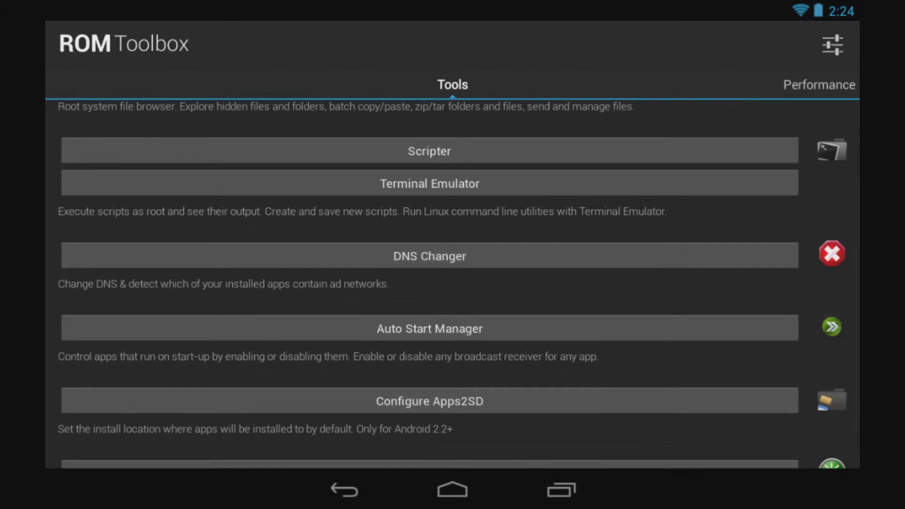
pyautogui.scroll(-3)
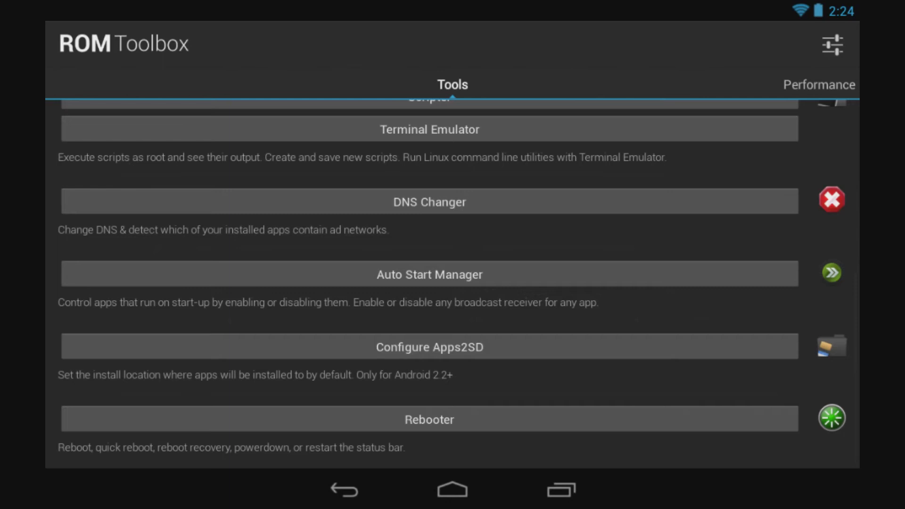
# - Move to the Performance section and on to the Interface overview of fonts, boot animations and themes
pyautogui.click(819, 84)
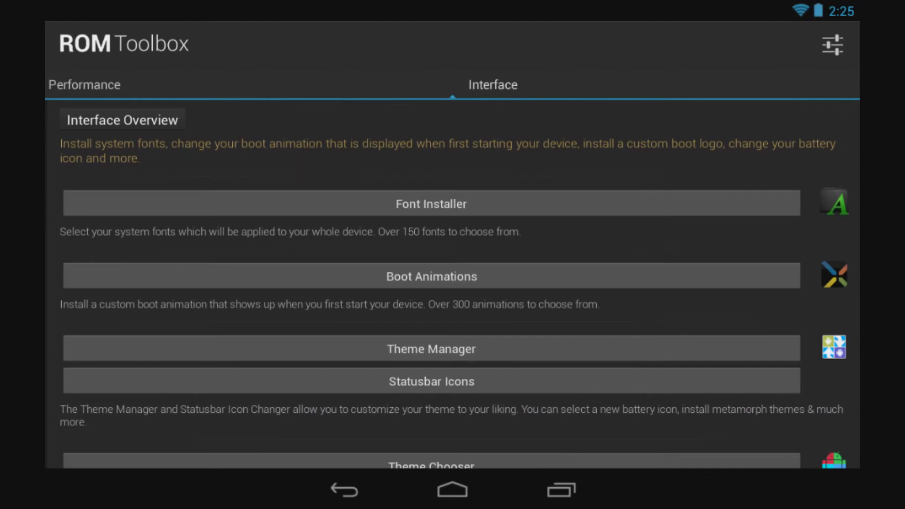
# - Open the Font Installer to its server font list (abode light, ADEC, Advent, Alex)
pyautogui.click(431, 204)
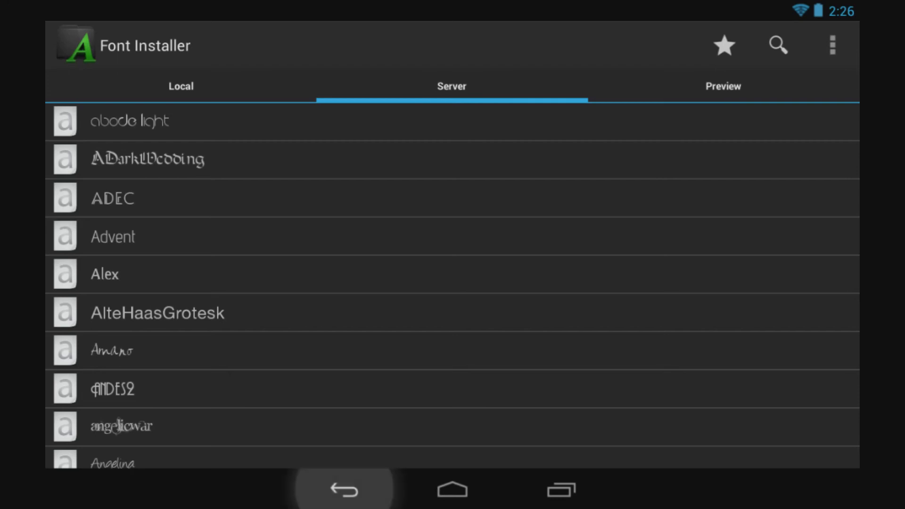
# - Back out of the Font Installer to the Interface overview
pyautogui.click(343, 489)
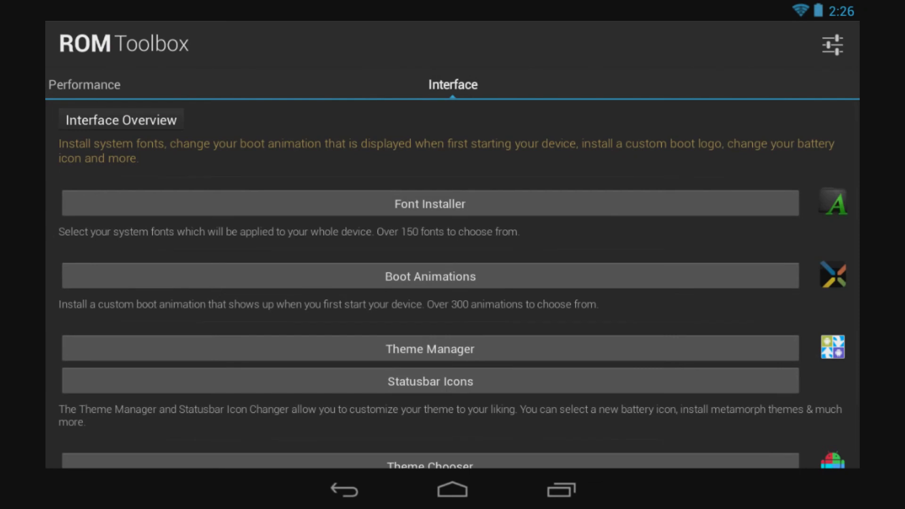
pyautogui.click(429, 276)
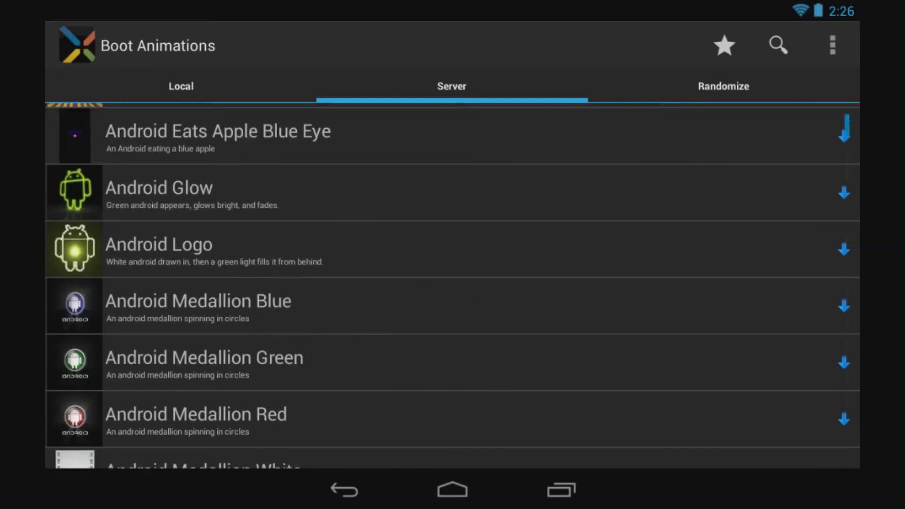
pyautogui.scroll(-3)
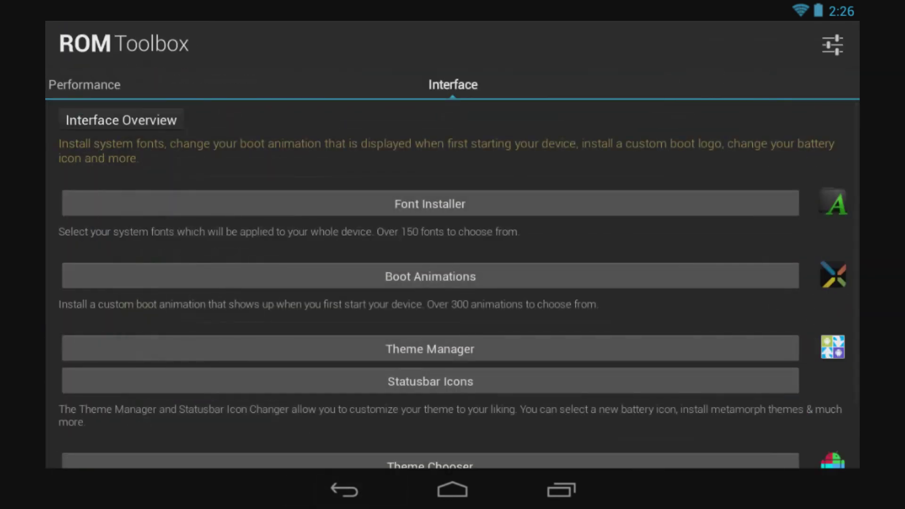
# - Scroll to Theme Chooser, bring up the side menu and reach its app info showing version 5.9.5
pyautogui.scroll(-3)
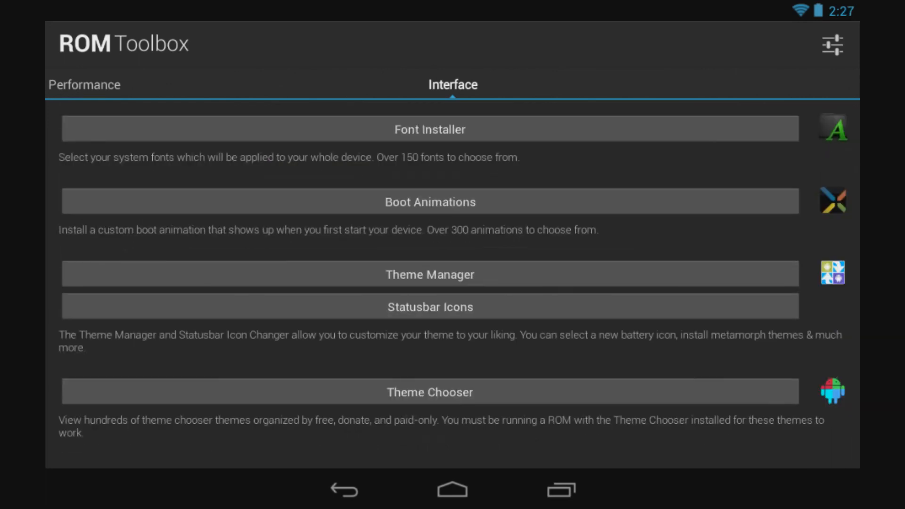
pyautogui.click(832, 44)
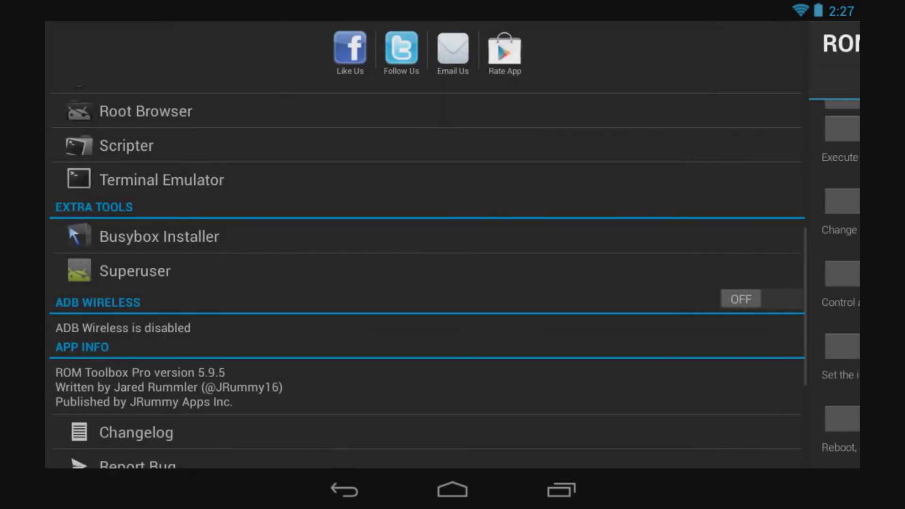
pyautogui.scroll(-3)
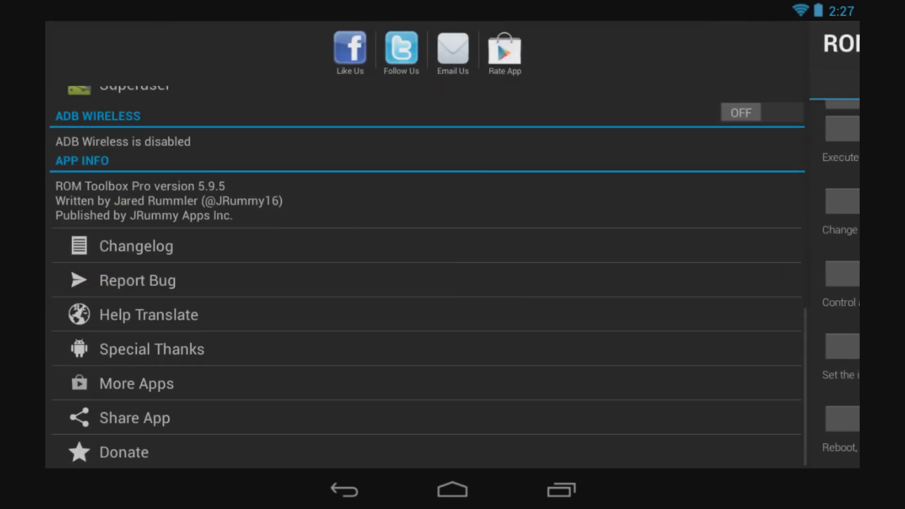